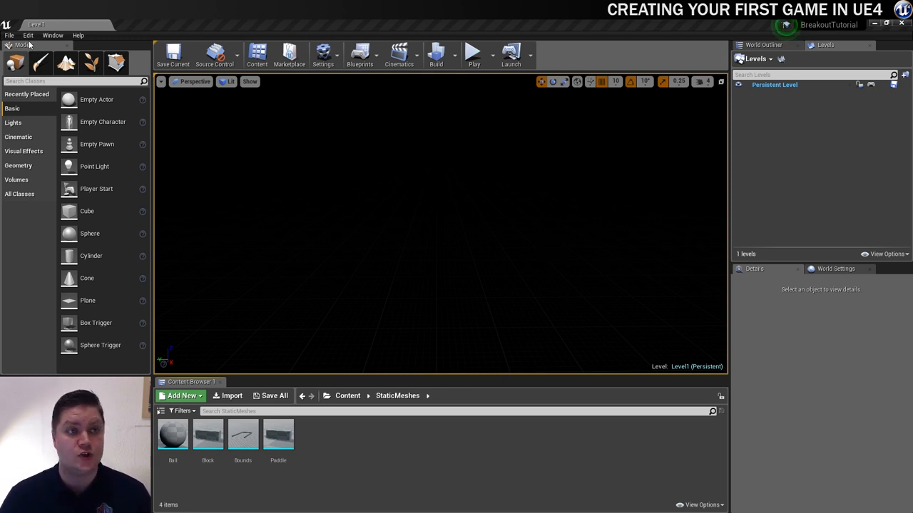
# Open Project Settings on the Engine Input page showing action and axis mappings.
pyautogui.click(28, 35)
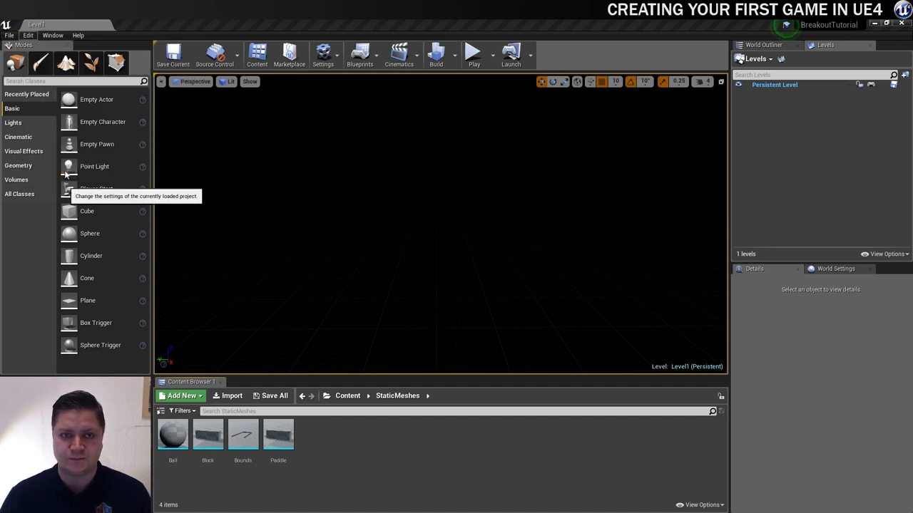
pyautogui.click(323, 53)
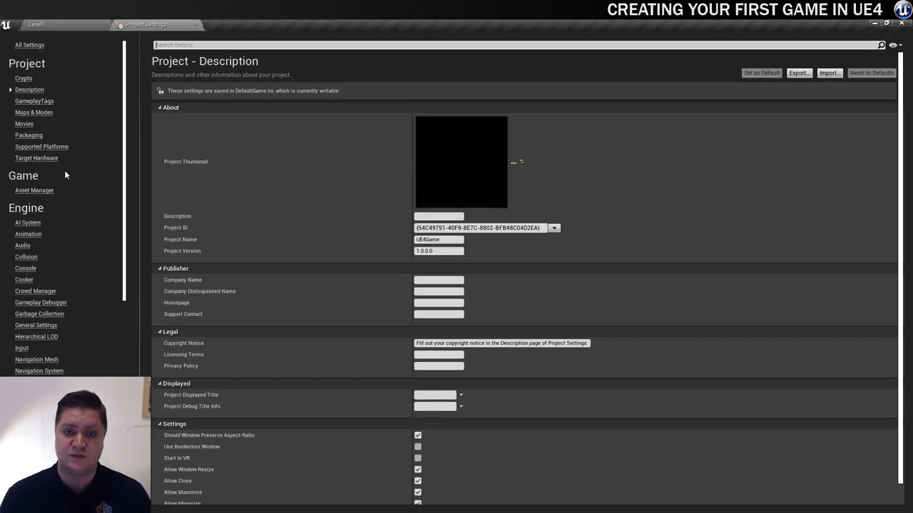
pyautogui.moveTo(50, 209)
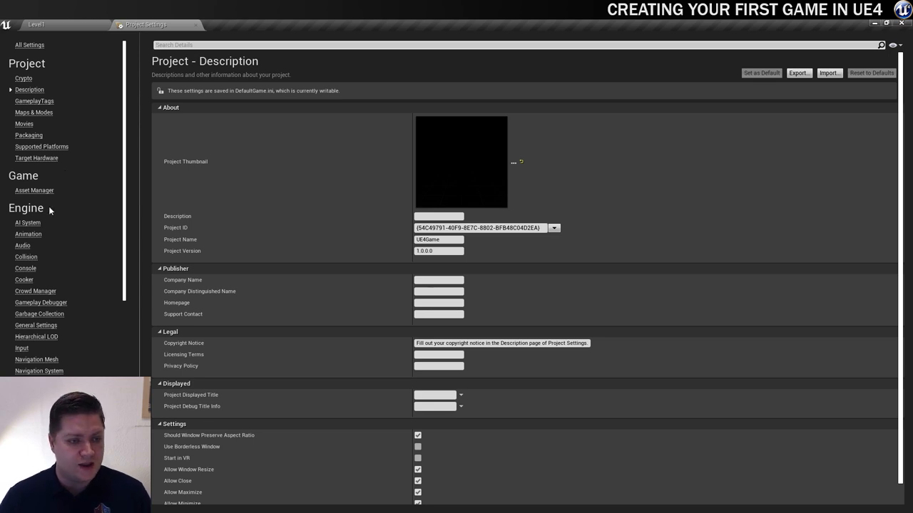
pyautogui.moveTo(22, 348)
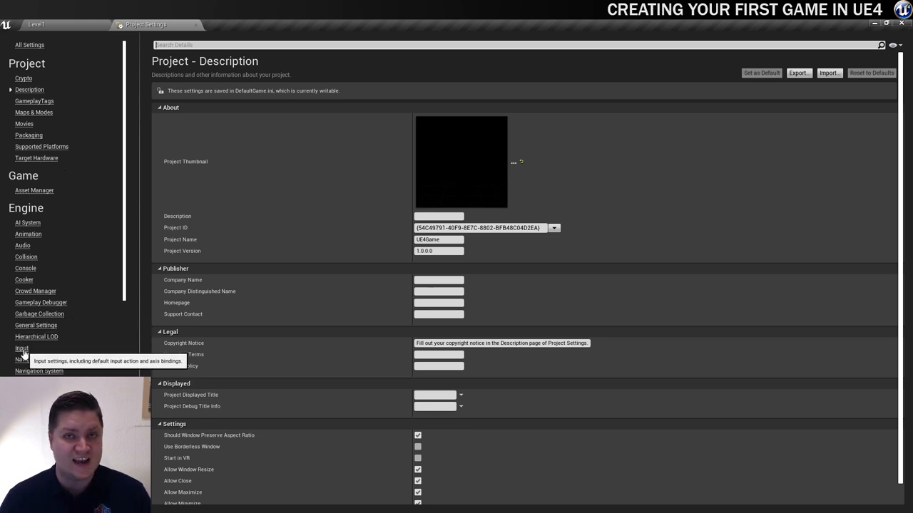
pyautogui.click(21, 348)
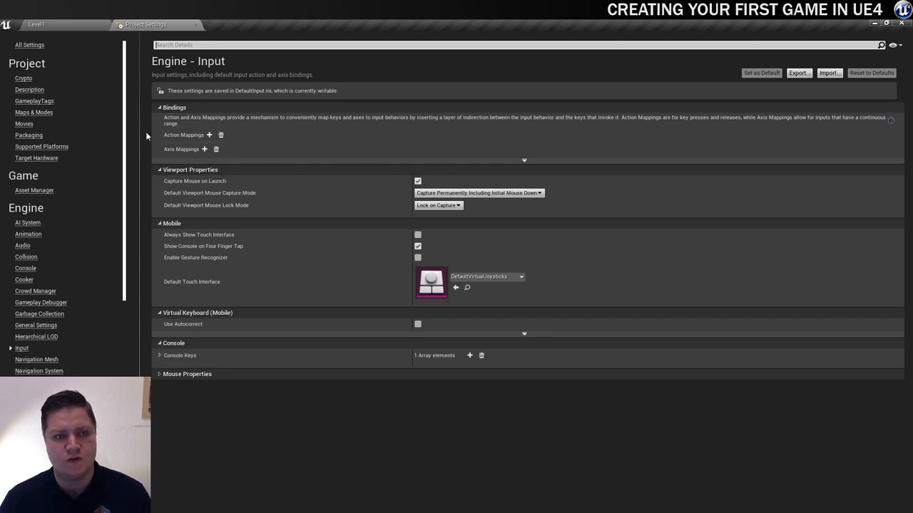
pyautogui.moveTo(191, 149)
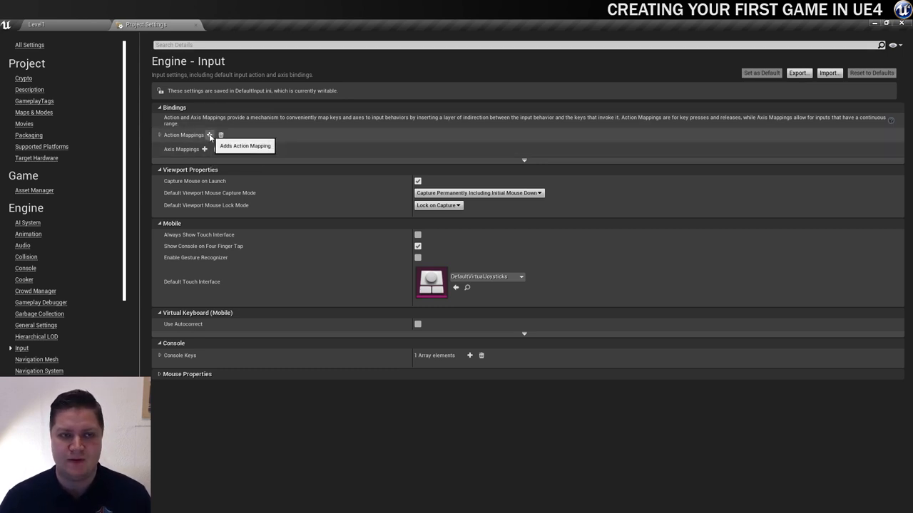
# Add an action mapping named Fire and bind it to the W key.
pyautogui.click(208, 135)
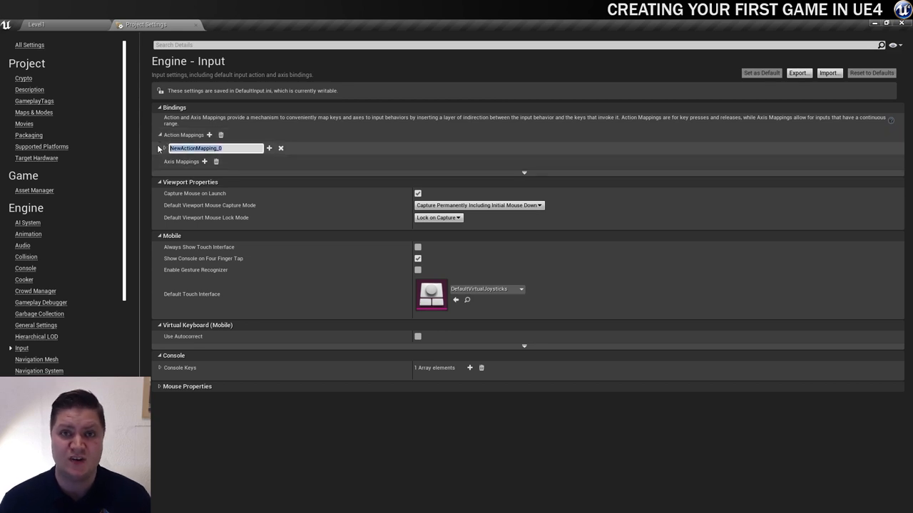
pyautogui.write('Fire')
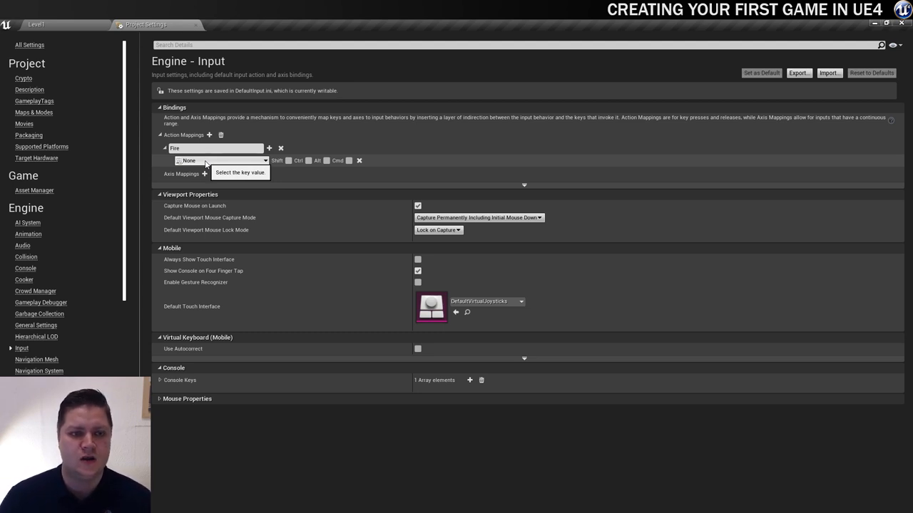
pyautogui.click(221, 161)
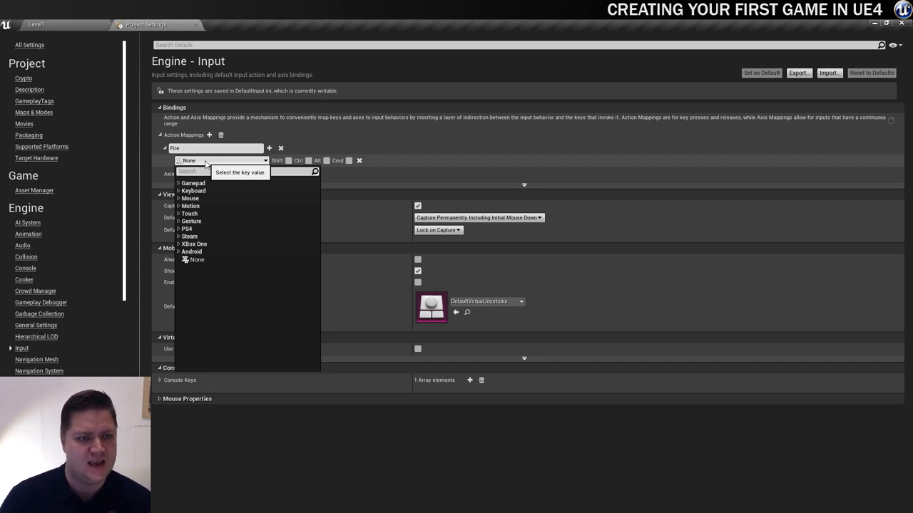
pyautogui.write('w')
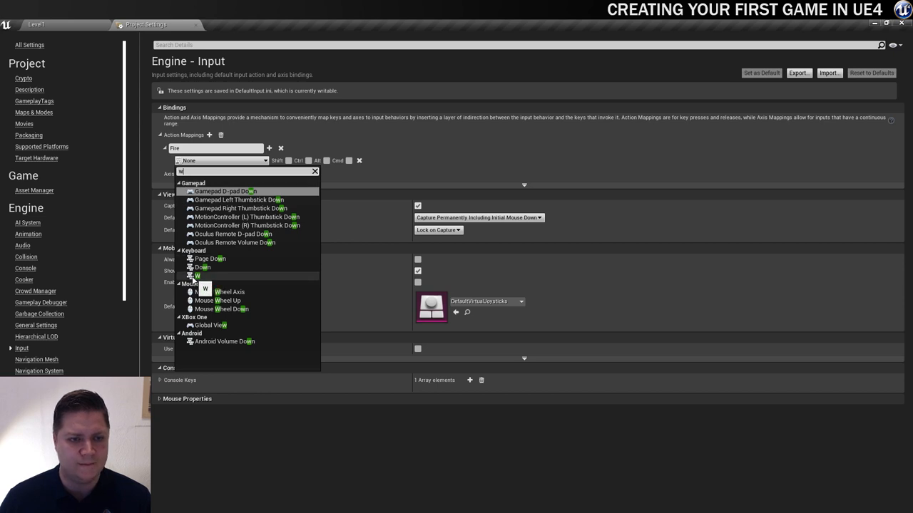
pyautogui.click(197, 276)
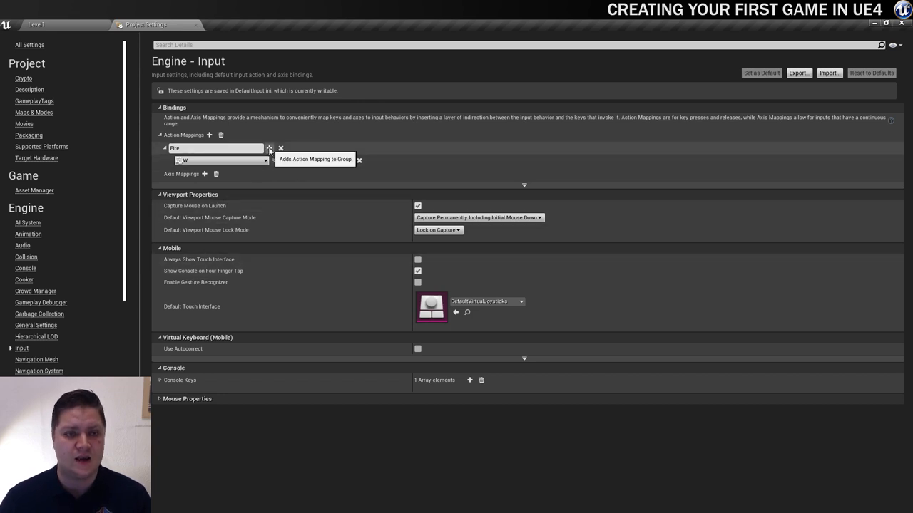
# Bind the Fire action additionally to the Up arrow and Space Bar keys.
pyautogui.click(270, 149)
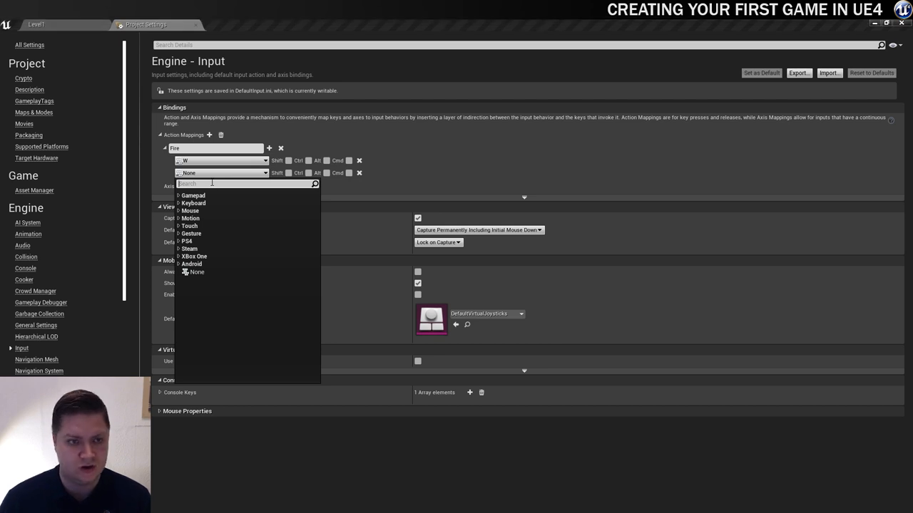
pyautogui.write('up')
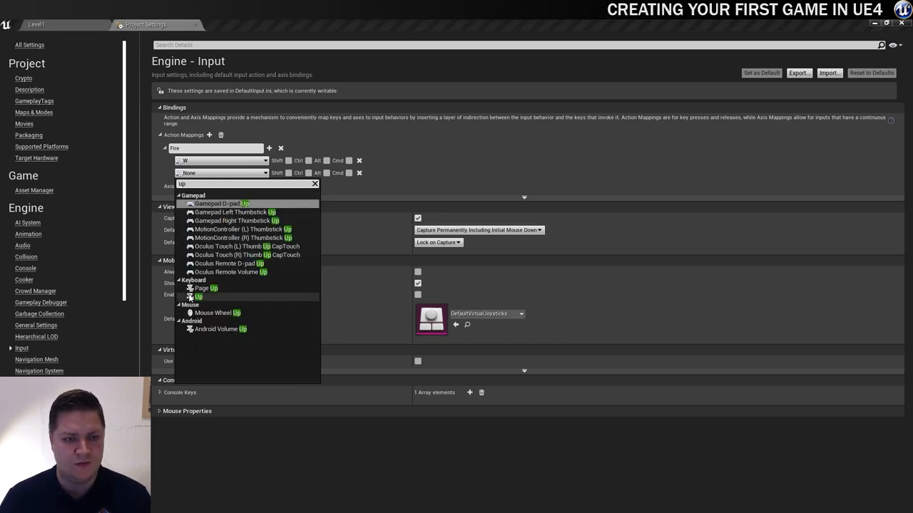
pyautogui.click(199, 297)
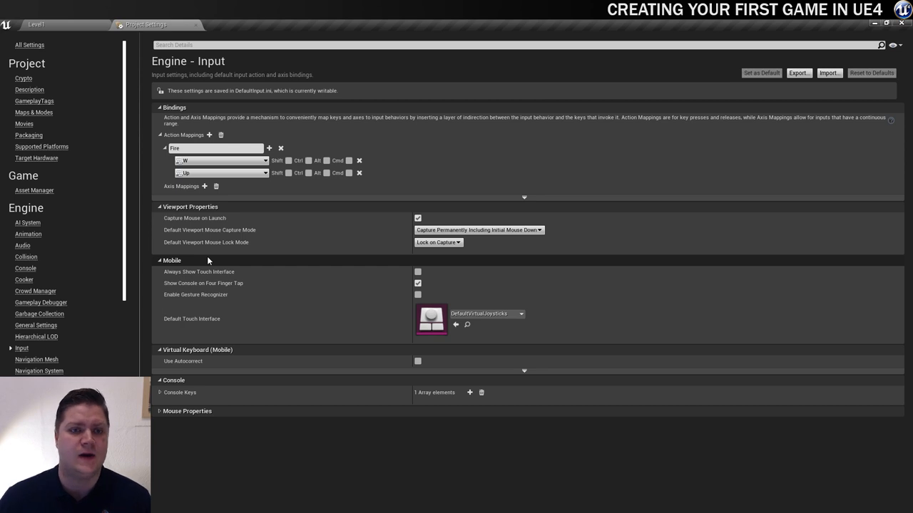
pyautogui.click(270, 149)
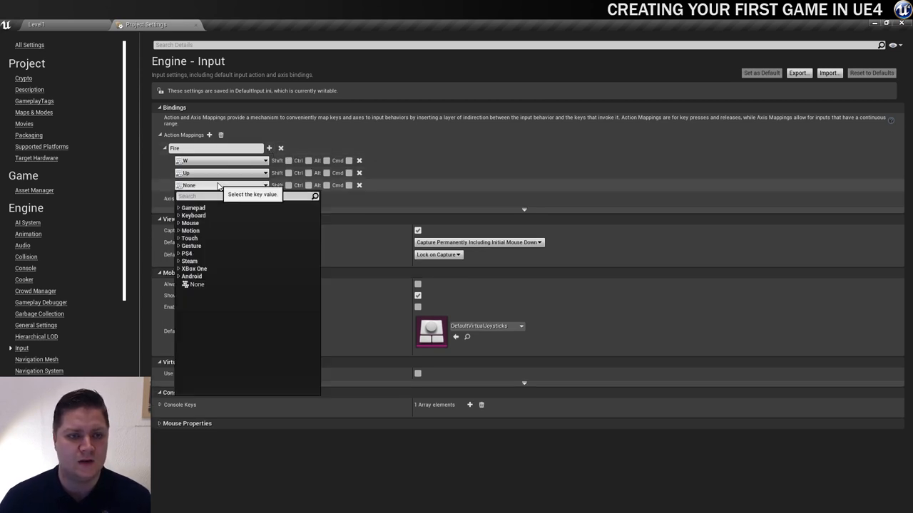
pyautogui.write('space')
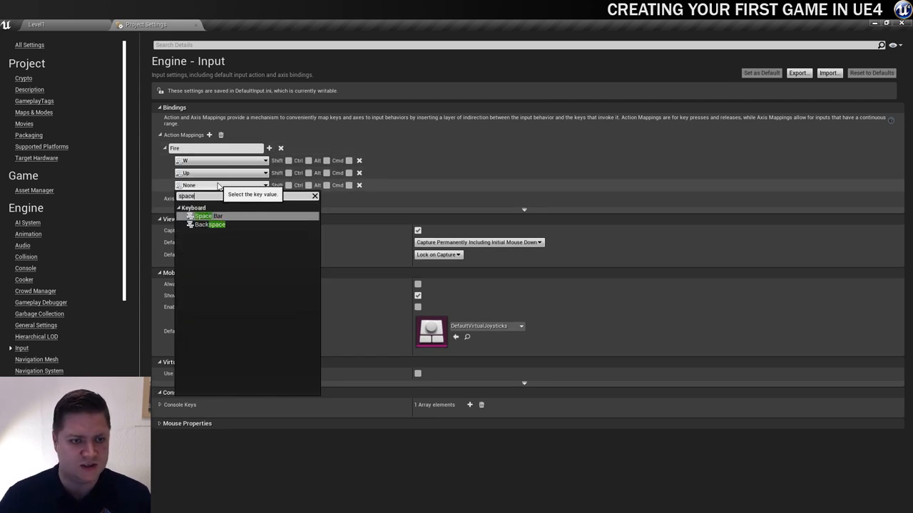
pyautogui.click(207, 215)
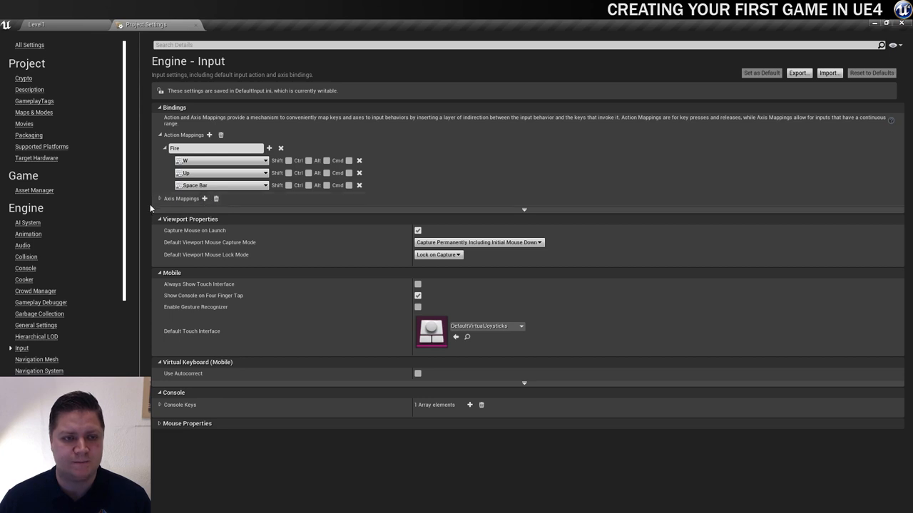
# Add a HorizontalMovement axis mapping bound to keys A and D at scale 1.0.
pyautogui.click(204, 198)
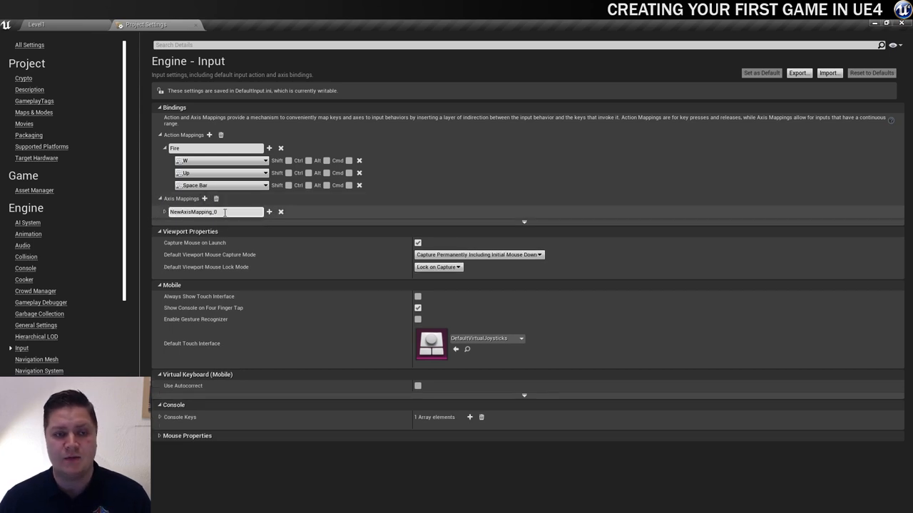
pyautogui.write('Hoi')
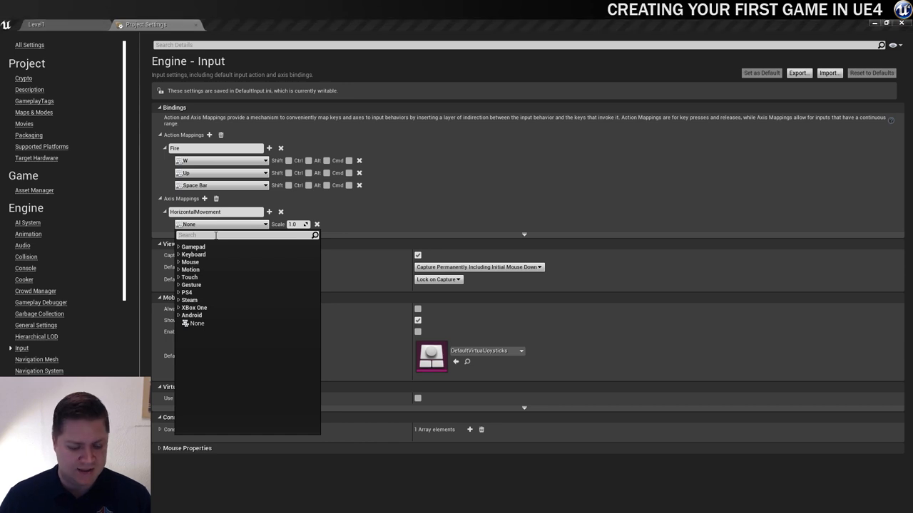
pyautogui.write('a')
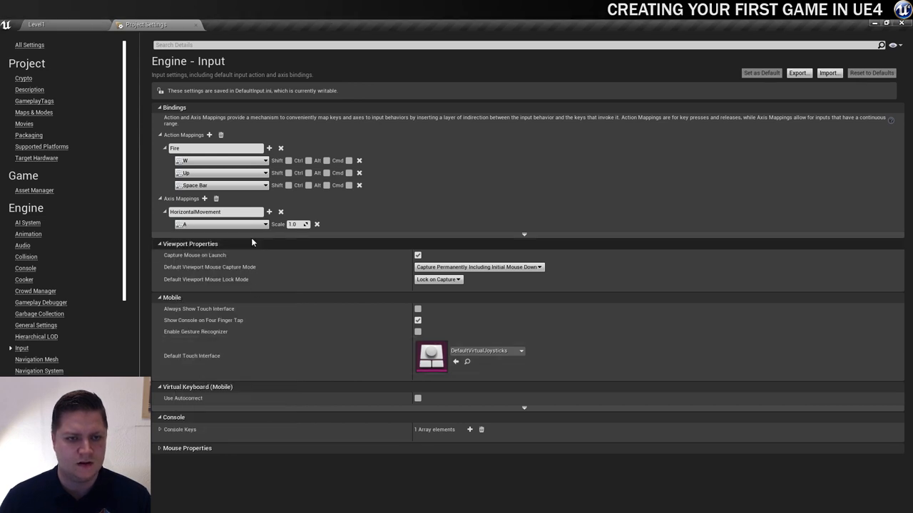
pyautogui.click(269, 212)
pyautogui.write('d')
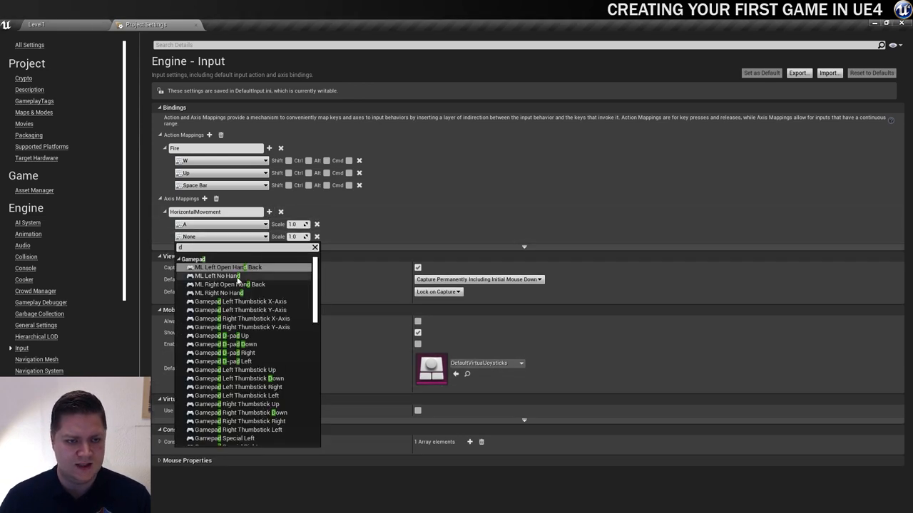
pyautogui.scroll(-3)
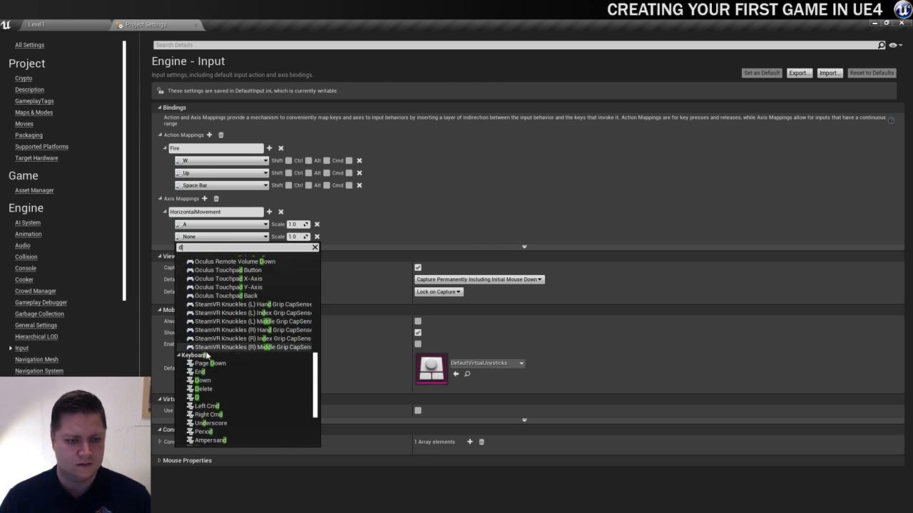
pyautogui.click(200, 398)
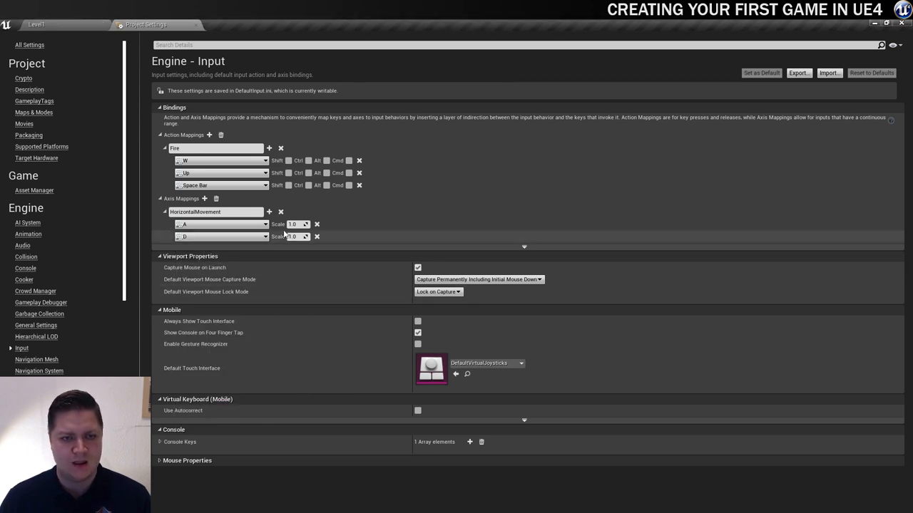
# Bind HorizontalMovement additionally to the Left and Right arrow keys.
pyautogui.click(269, 212)
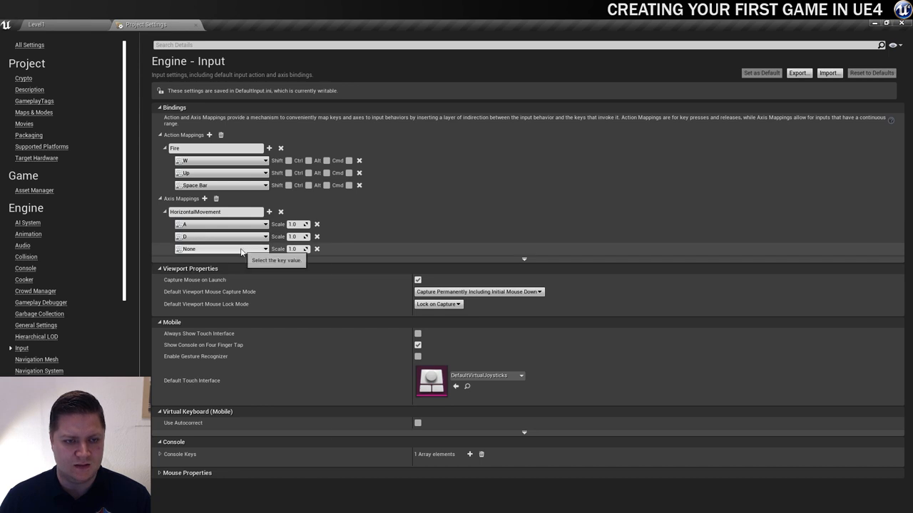
pyautogui.write('left')
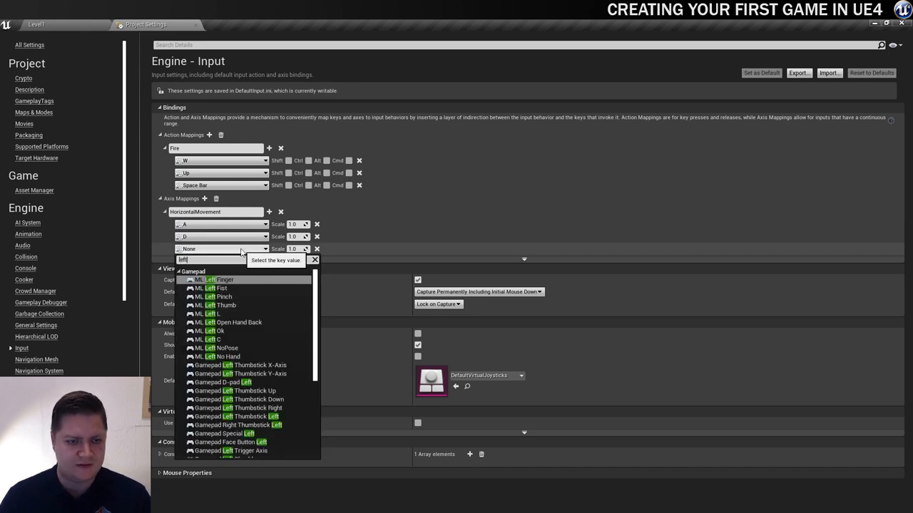
pyautogui.scroll(-3)
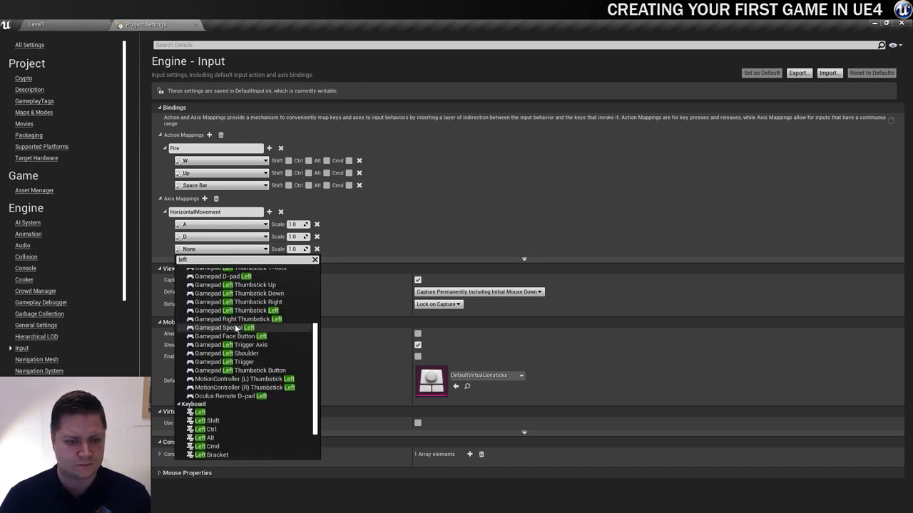
pyautogui.click(201, 412)
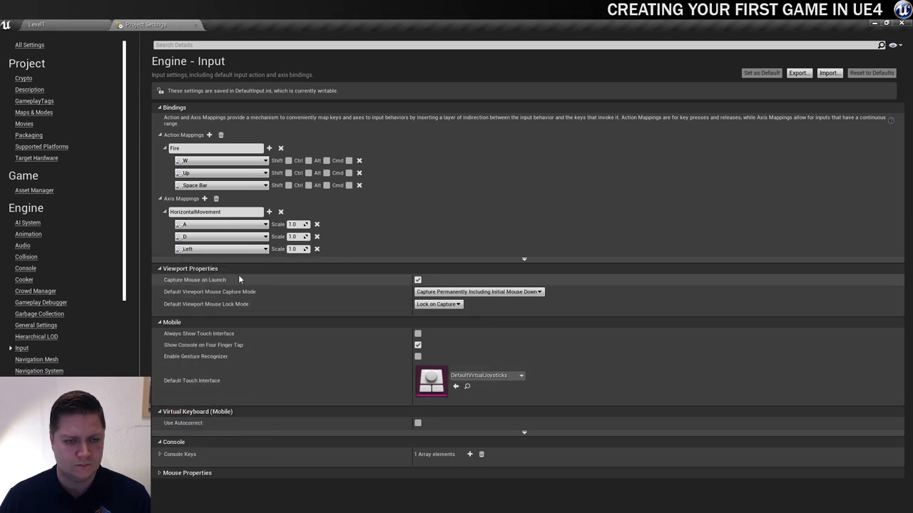
pyautogui.click(270, 212)
pyautogui.write('right')
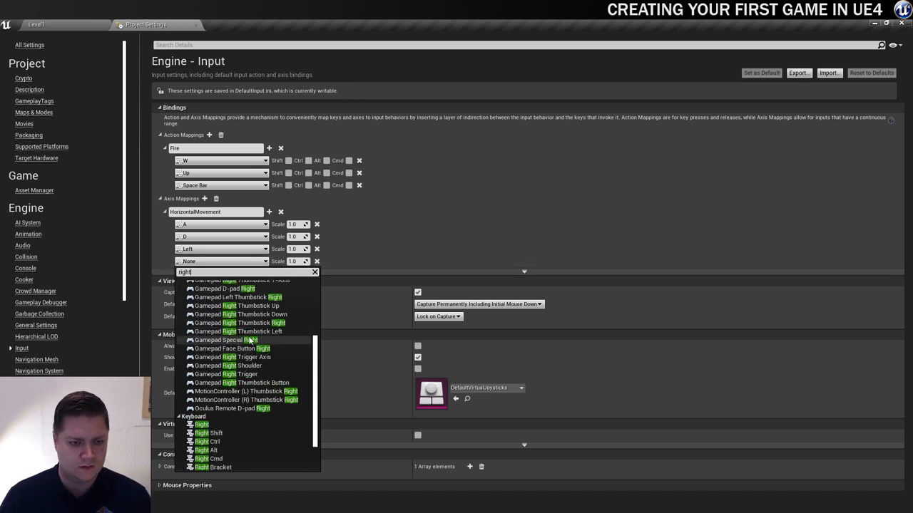
pyautogui.click(201, 425)
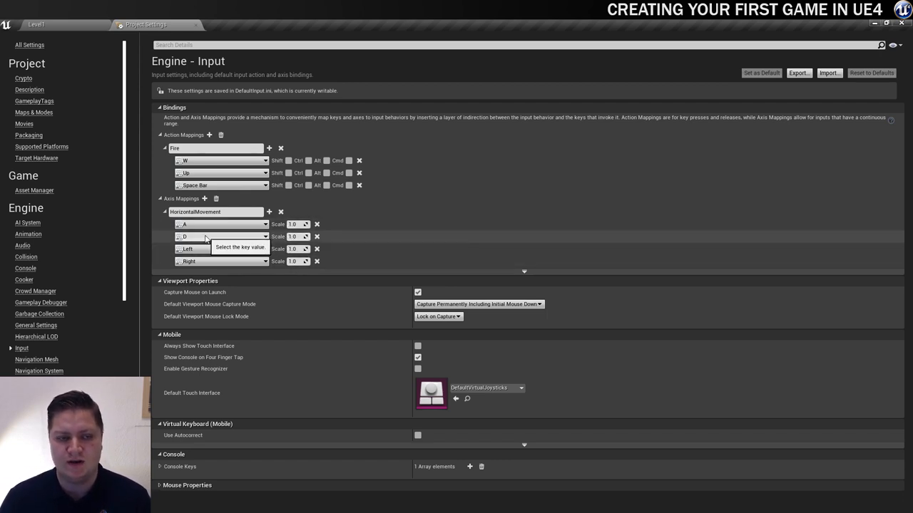
pyautogui.moveTo(245, 267)
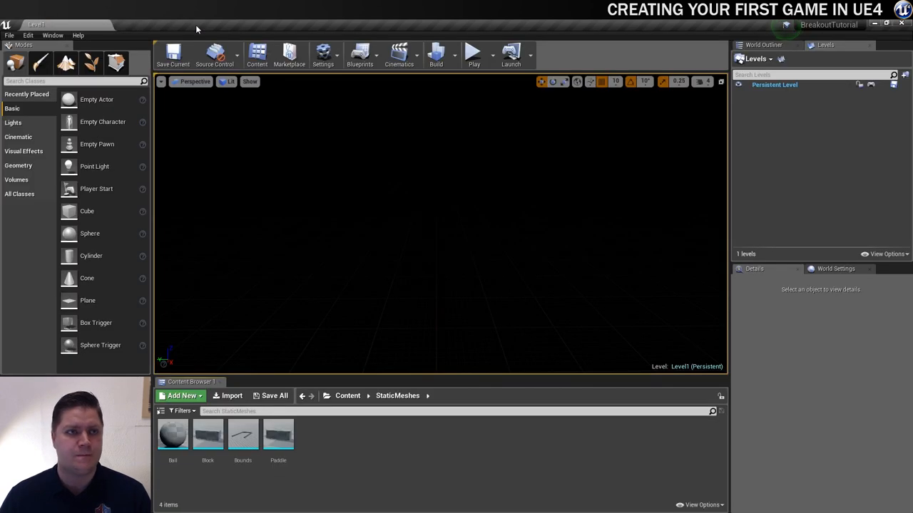
# Open Editor Preferences at Level Editor > Play and list the common phone window sizes.
pyautogui.click(28, 35)
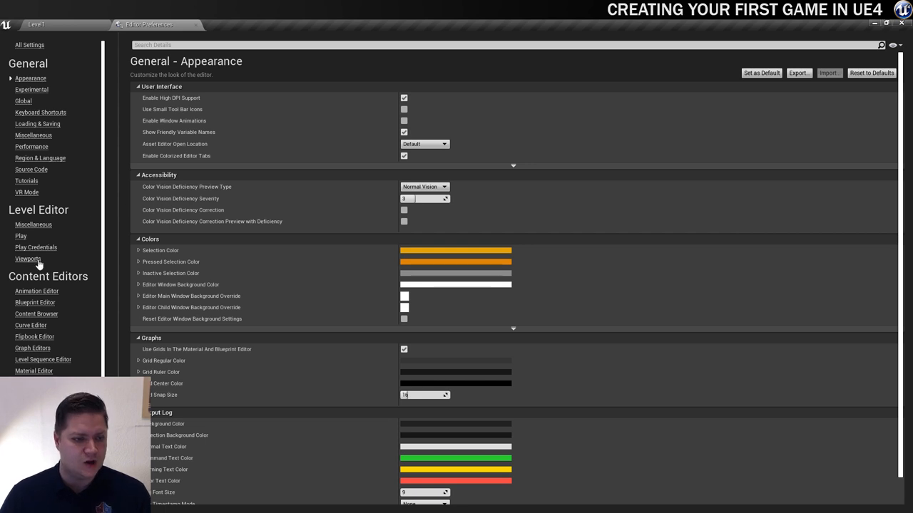
pyautogui.moveTo(20, 236)
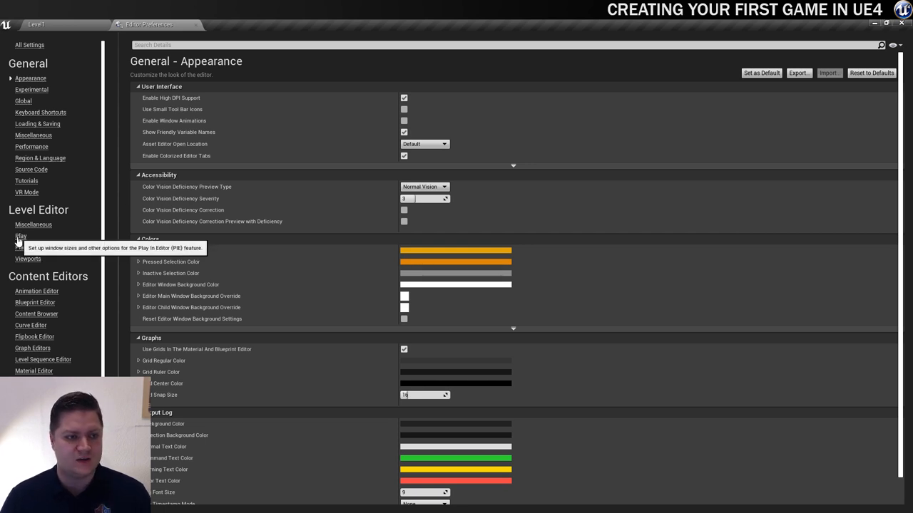
pyautogui.click(20, 236)
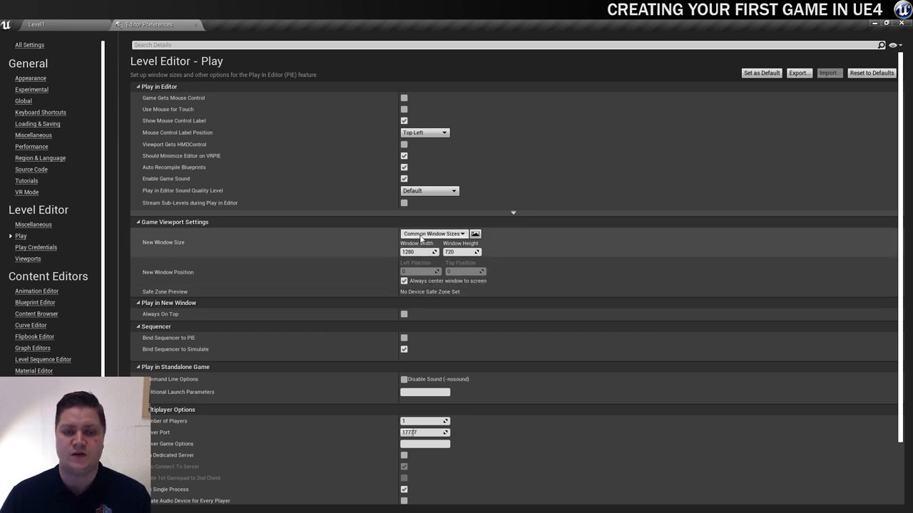
pyautogui.click(433, 234)
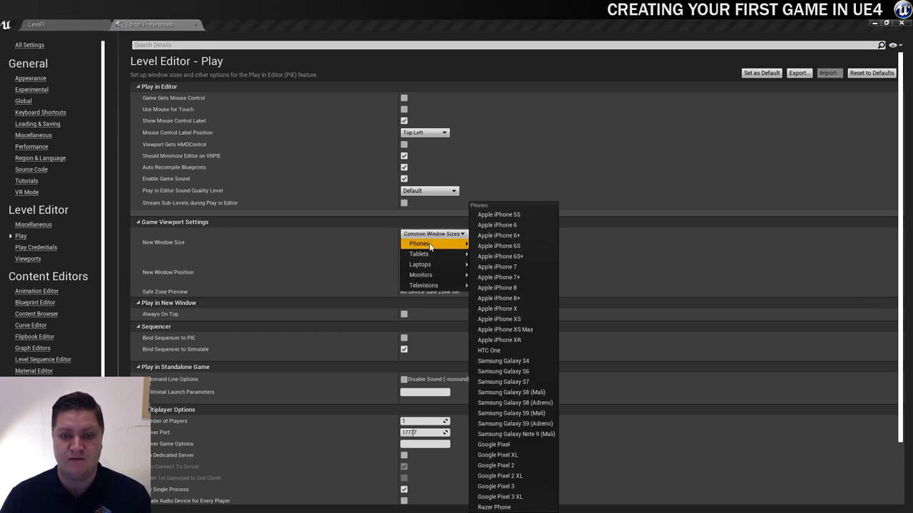
pyautogui.moveTo(493, 445)
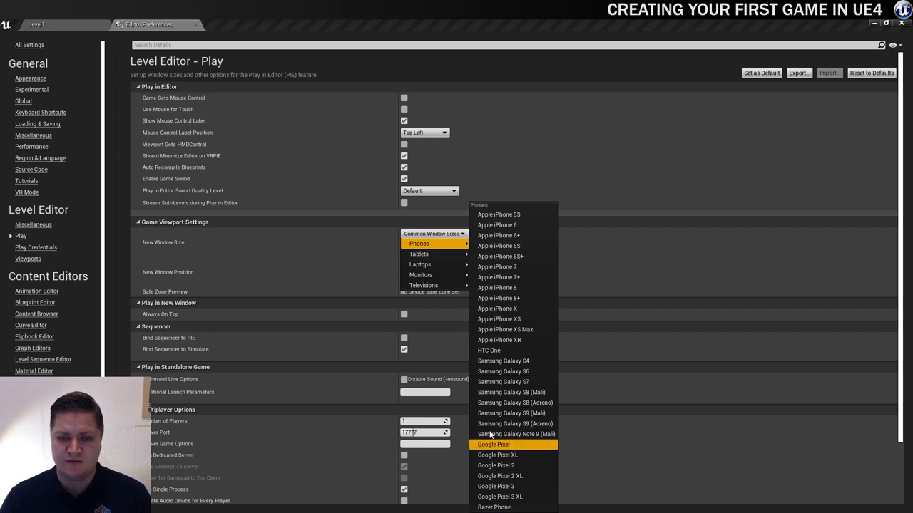
pyautogui.moveTo(497, 224)
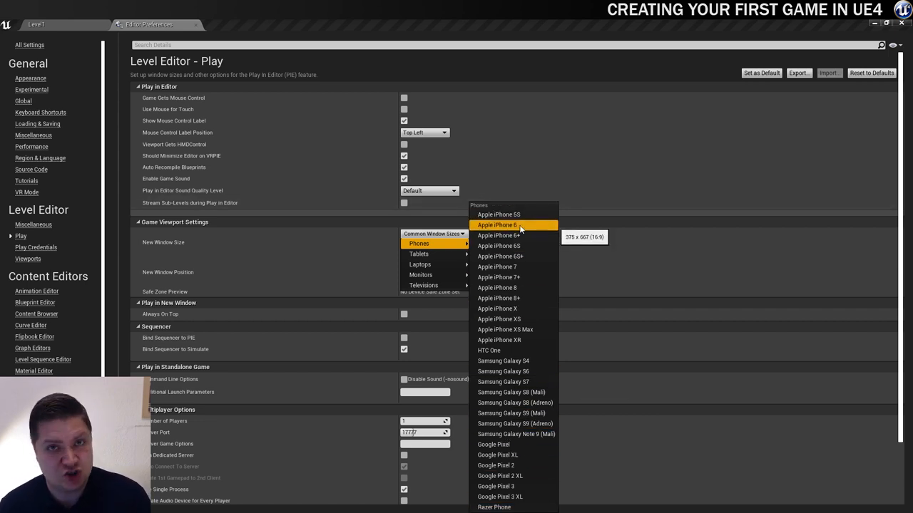
pyautogui.moveTo(503, 361)
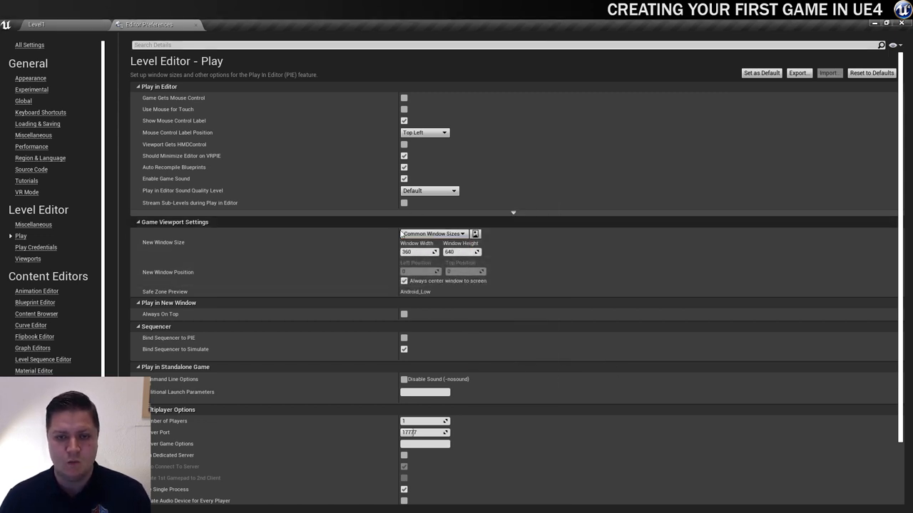
# Play Level1 in a New Editor Window (PIE) with the portrait phone size.
pyautogui.click(36, 24)
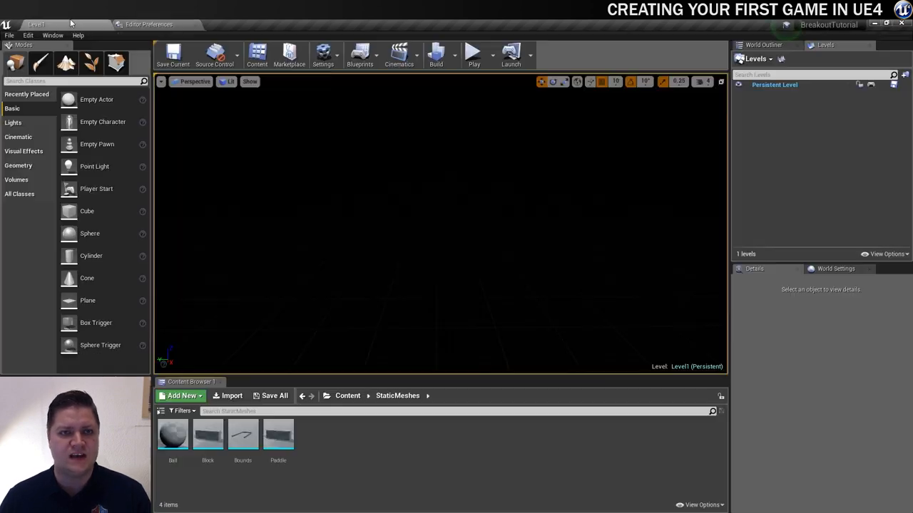
pyautogui.click(484, 53)
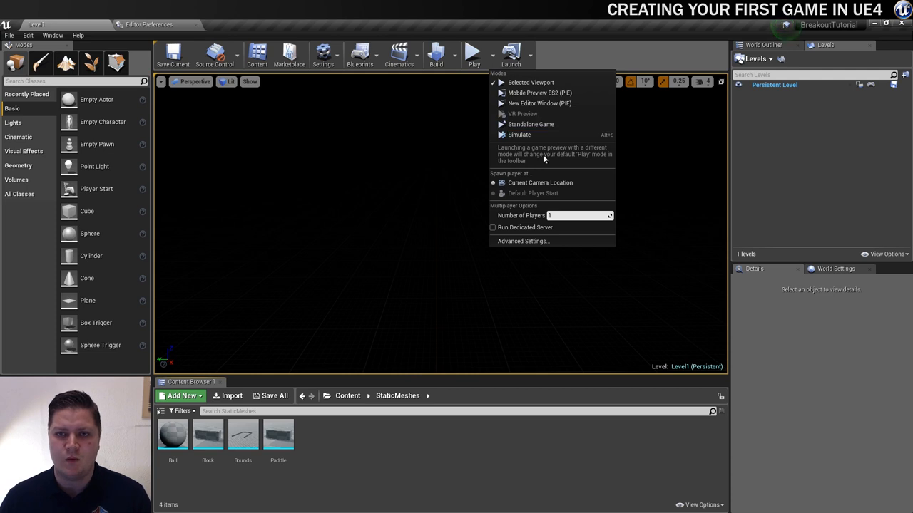
pyautogui.moveTo(539, 103)
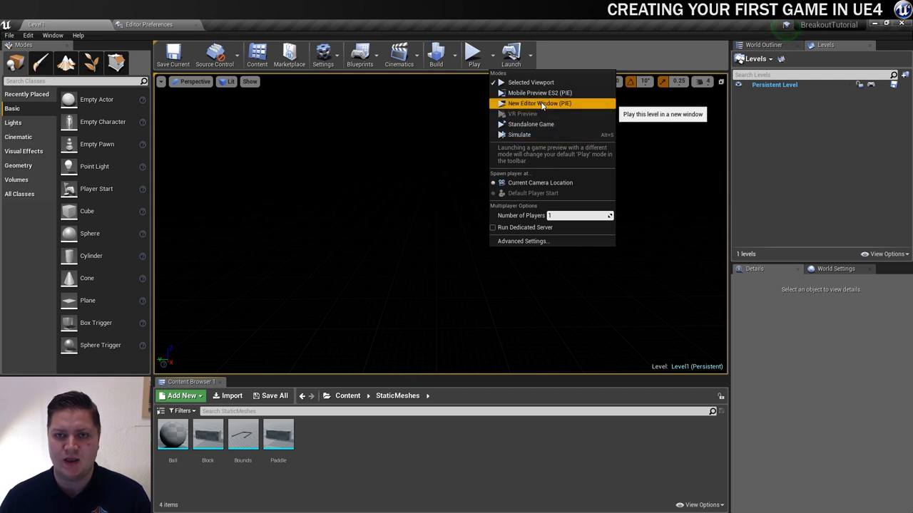
pyautogui.click(539, 103)
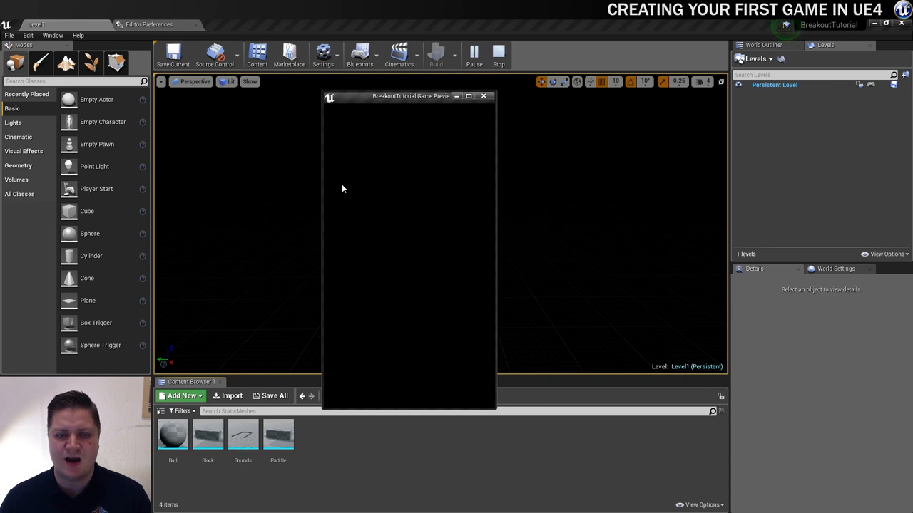
pyautogui.moveTo(458, 187)
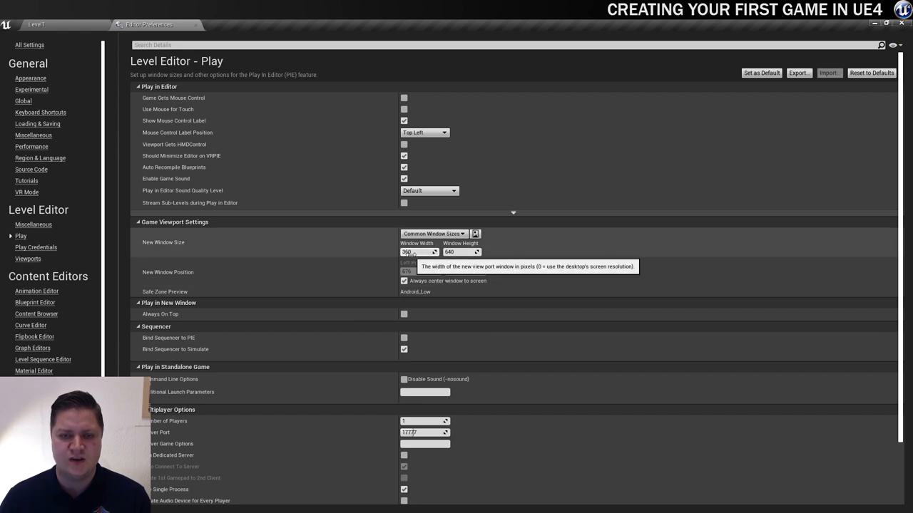
pyautogui.moveTo(417, 251)
pyautogui.write('480')
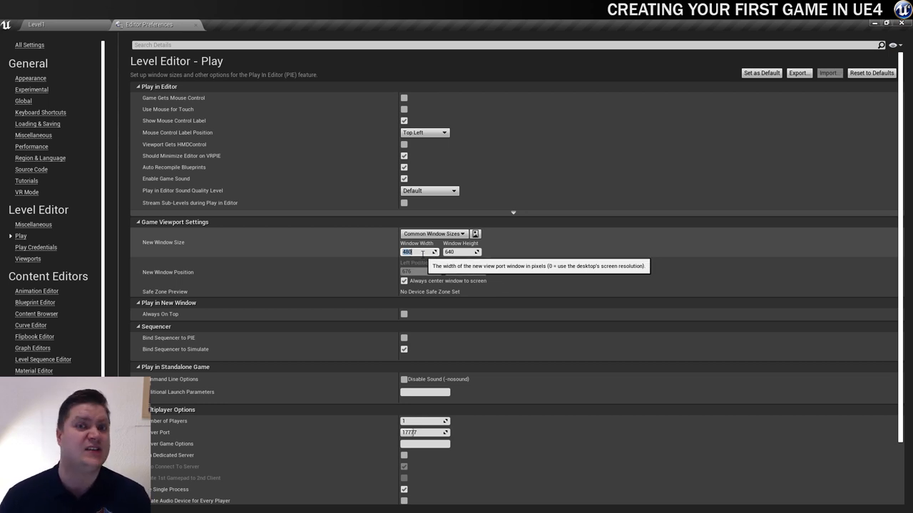
pyautogui.moveTo(502, 260)
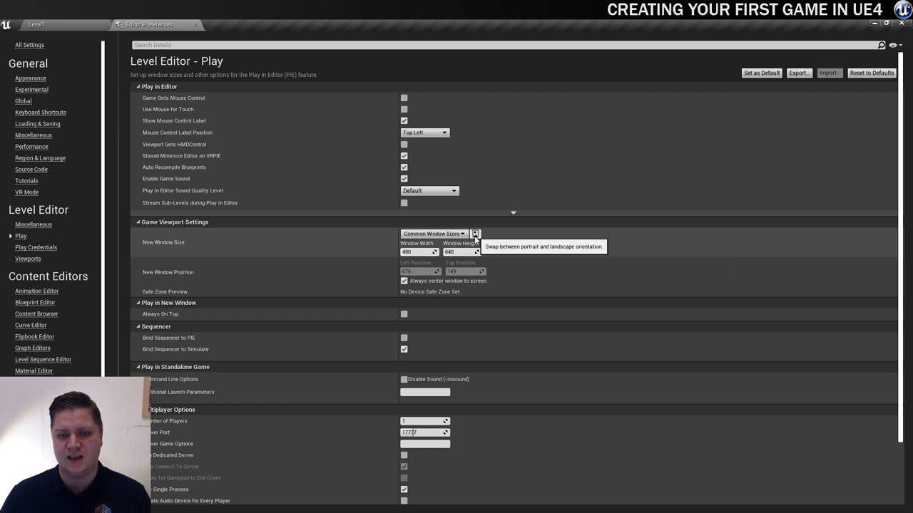
pyautogui.moveTo(520, 278)
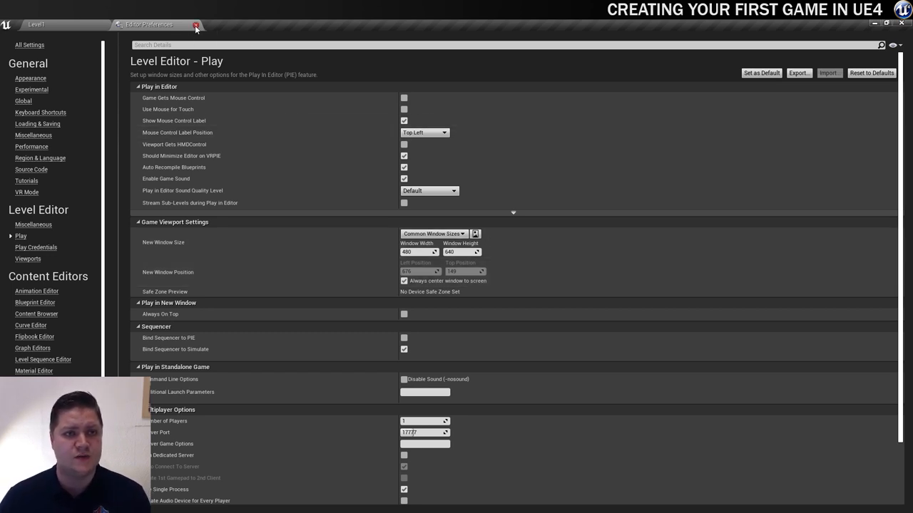
# Close Editor Preferences with the play window set to 480 by 640.
pyautogui.click(196, 25)
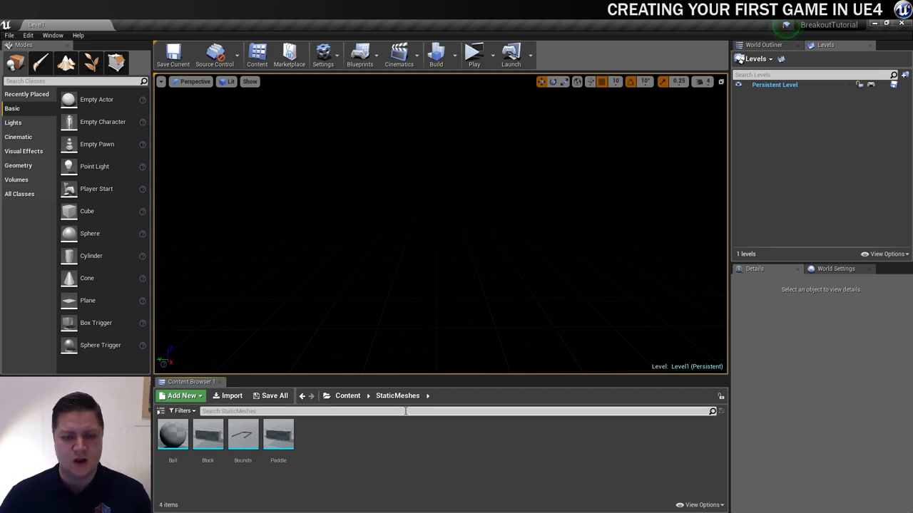
# Create a new folder named Blueprints in the Content root.
pyautogui.click(347, 396)
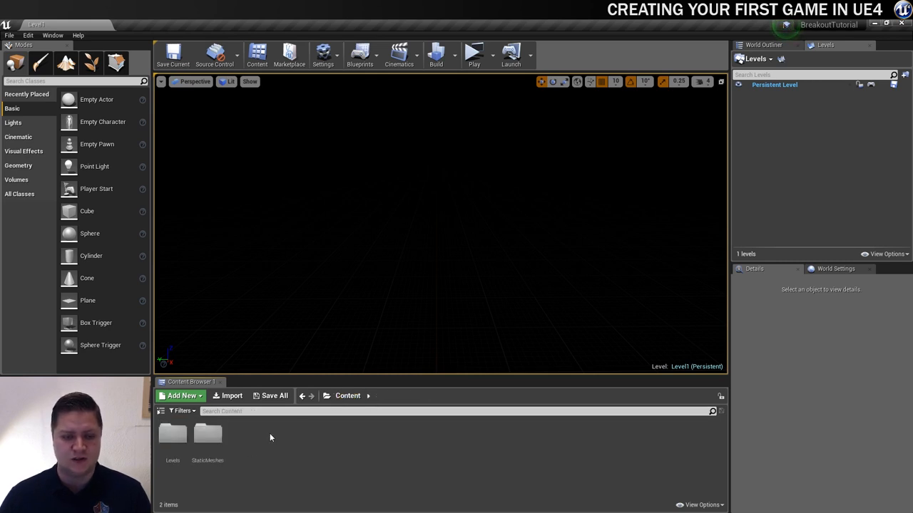
pyautogui.click(180, 396)
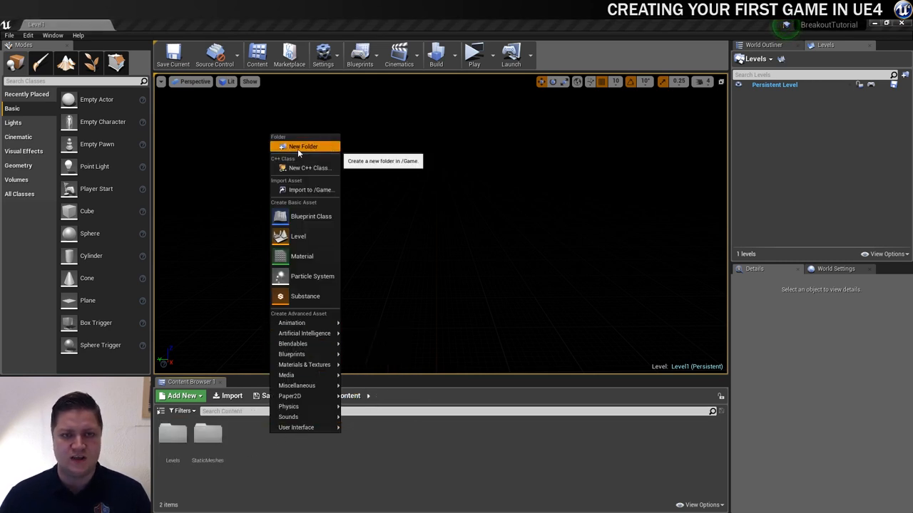
pyautogui.click(303, 146)
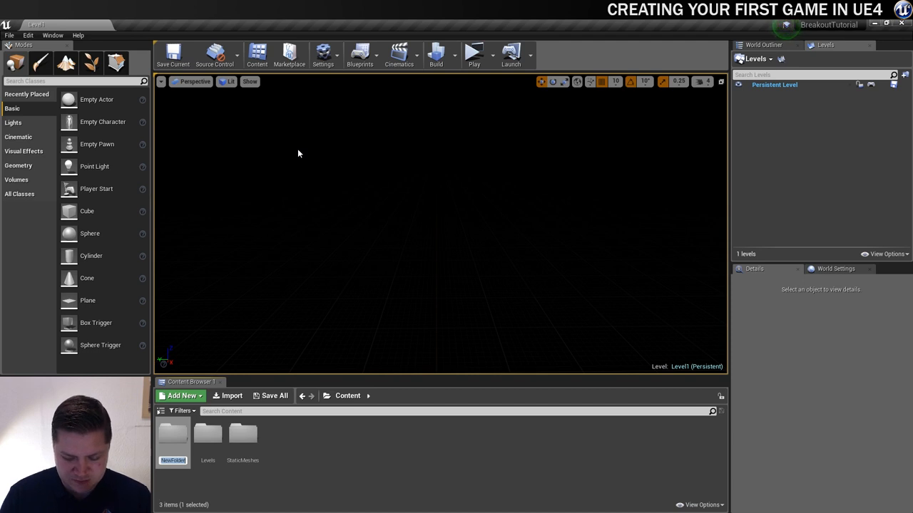
pyautogui.write('Blueprints')
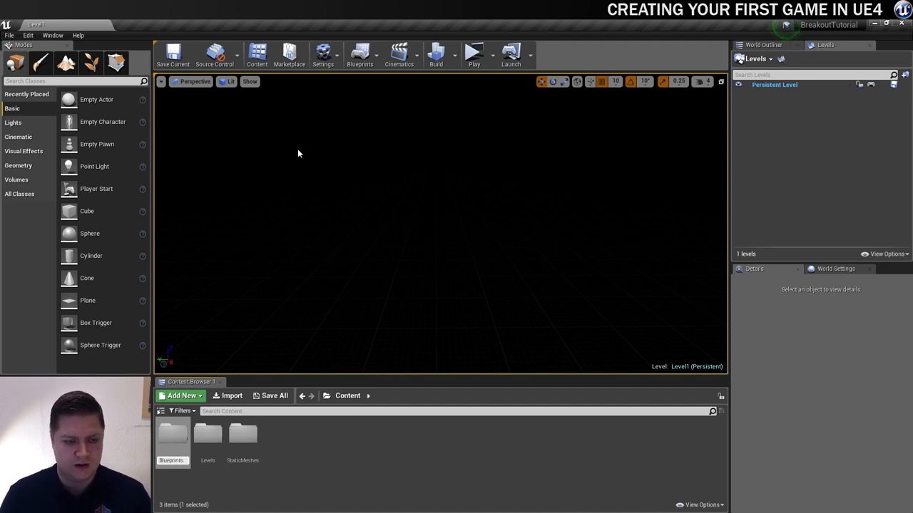
pyautogui.moveTo(172, 431)
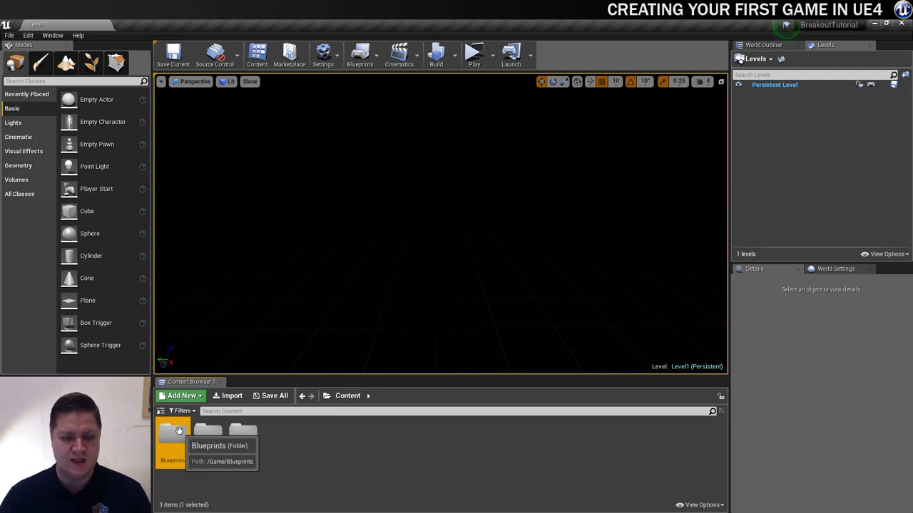
# Inside the Blueprints folder, start a new Blueprint Class for BOGameMode.
pyautogui.doubleClick(171, 435)
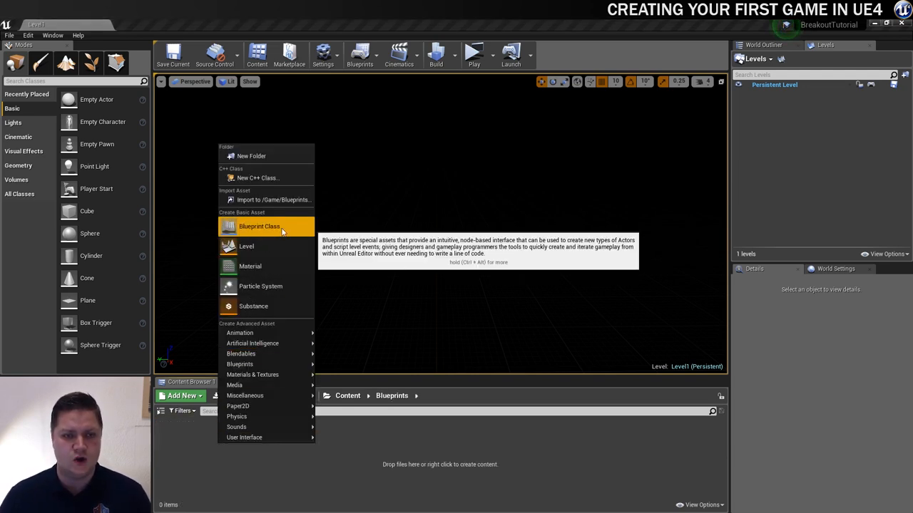
pyautogui.click(258, 226)
pyautogui.write('BOGameMode')
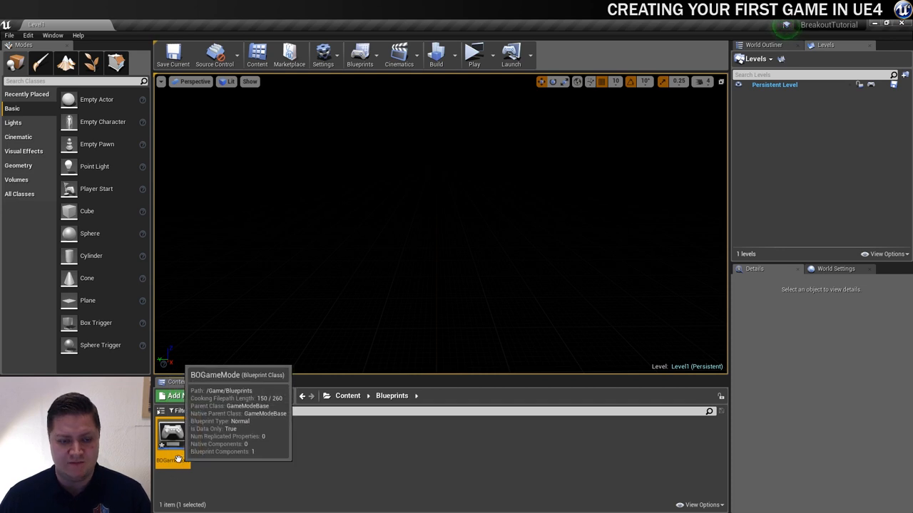
pyautogui.moveTo(181, 482)
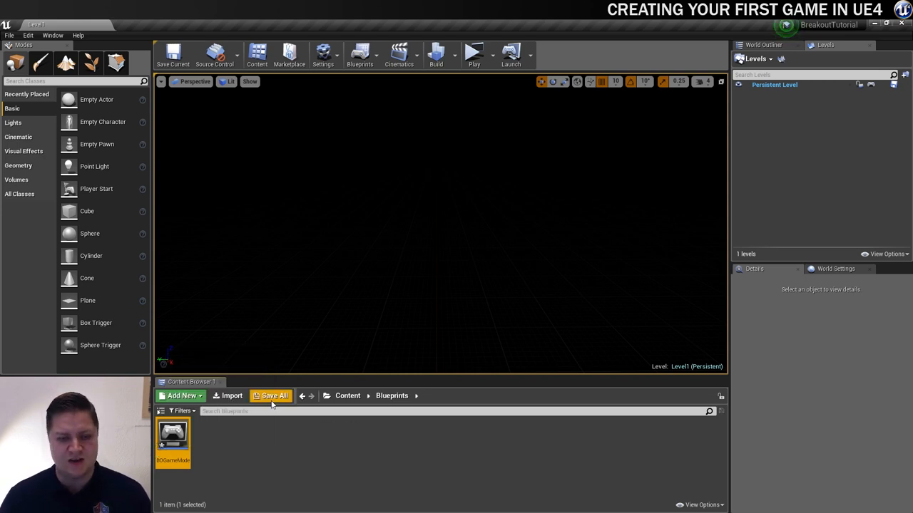
# Save all unsaved assets and choose BOGameMode in the World Settings GameMode Override dropdown.
pyautogui.click(273, 395)
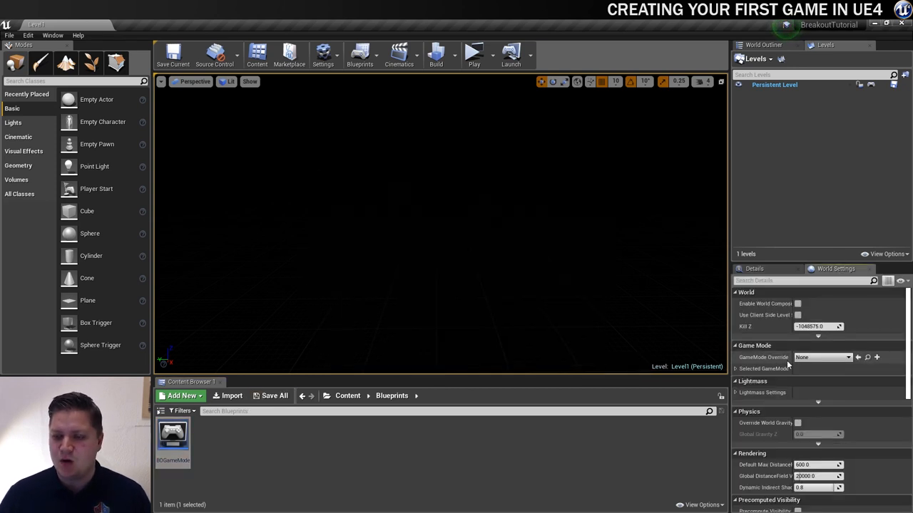
pyautogui.click(847, 357)
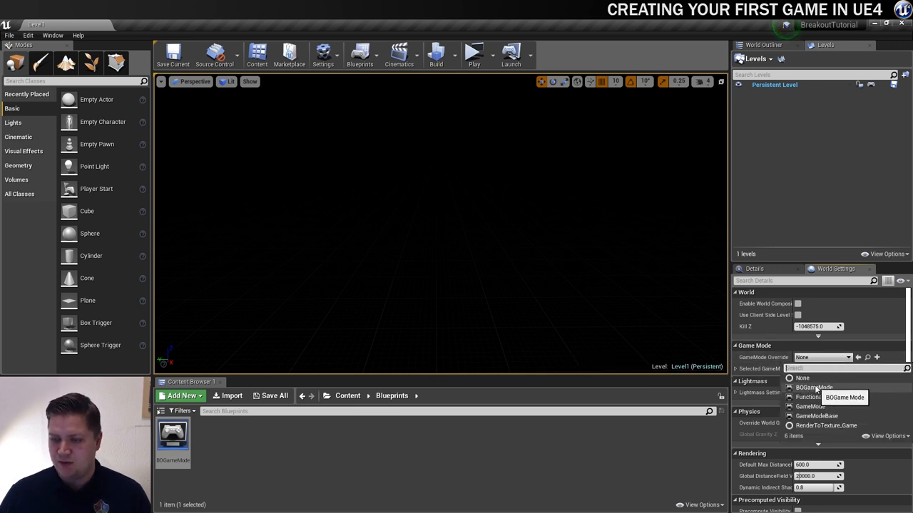
pyautogui.click(815, 387)
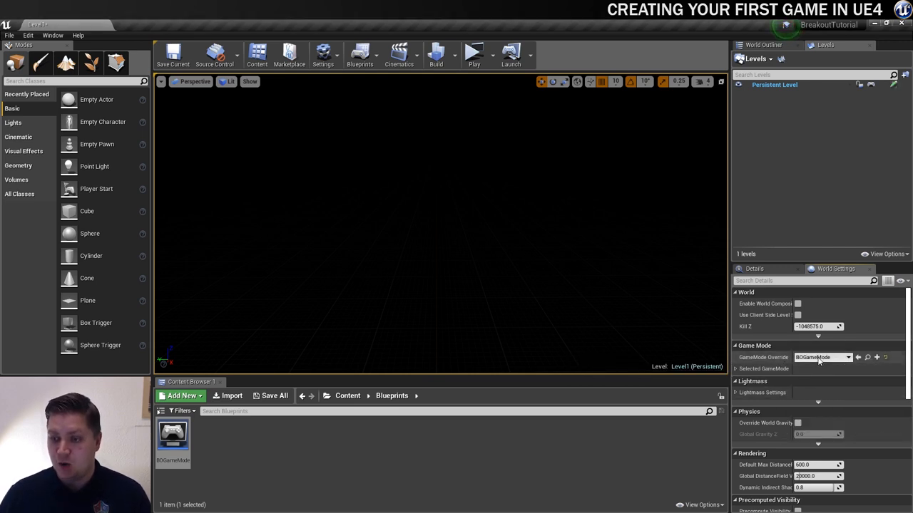